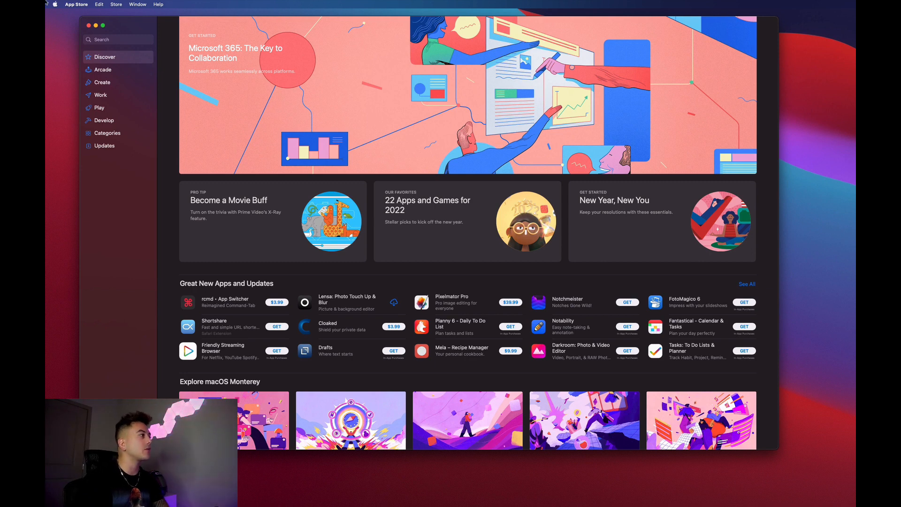
Search the App Store for 'xcode' and view the already-installed Xcode product page
click(118, 39)
text(xcode)
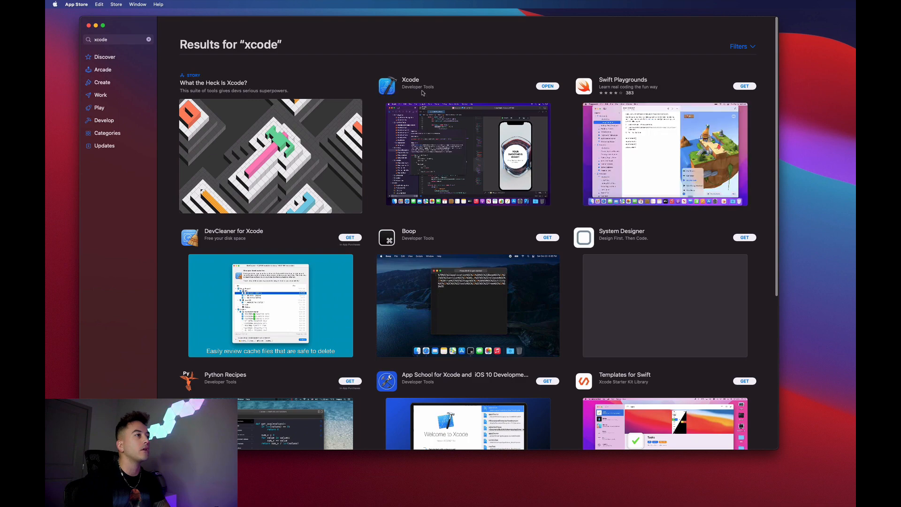
click(409, 79)
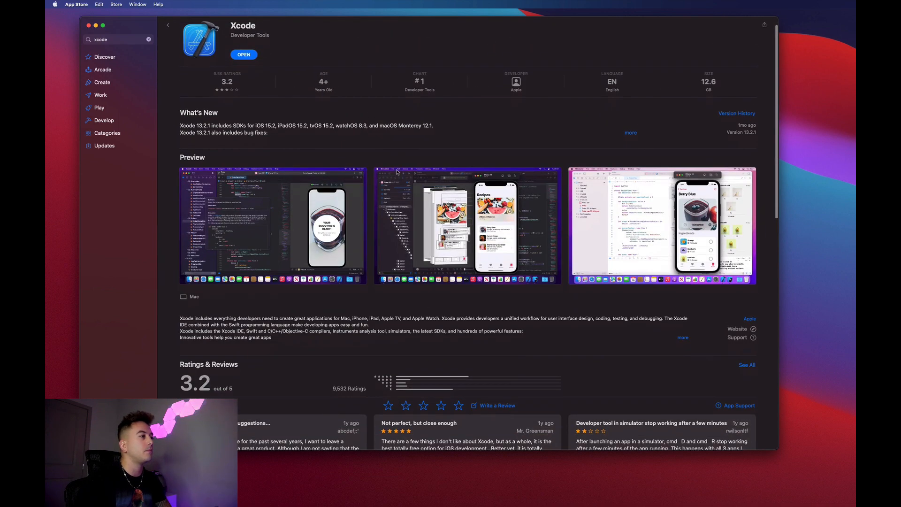
scroll(down, 3)
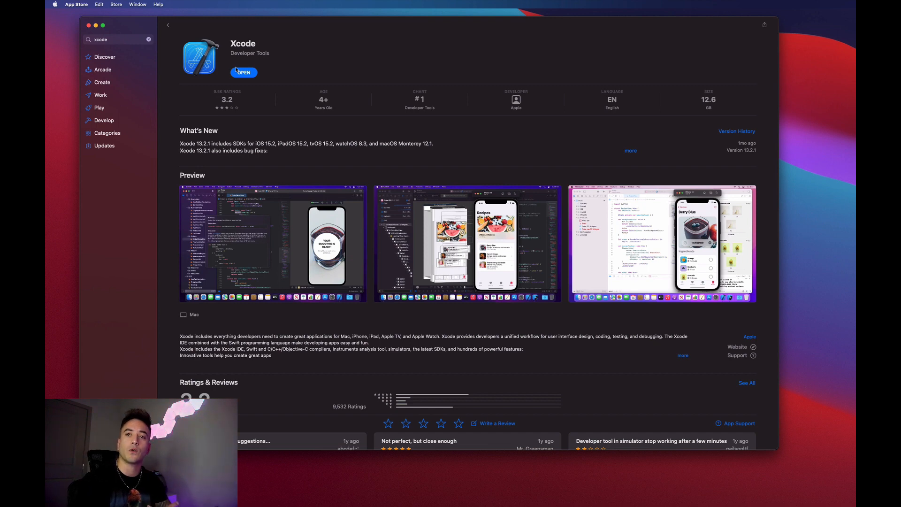
Launch Xcode via Spotlight and choose 'Create a new Xcode project'
click(244, 72)
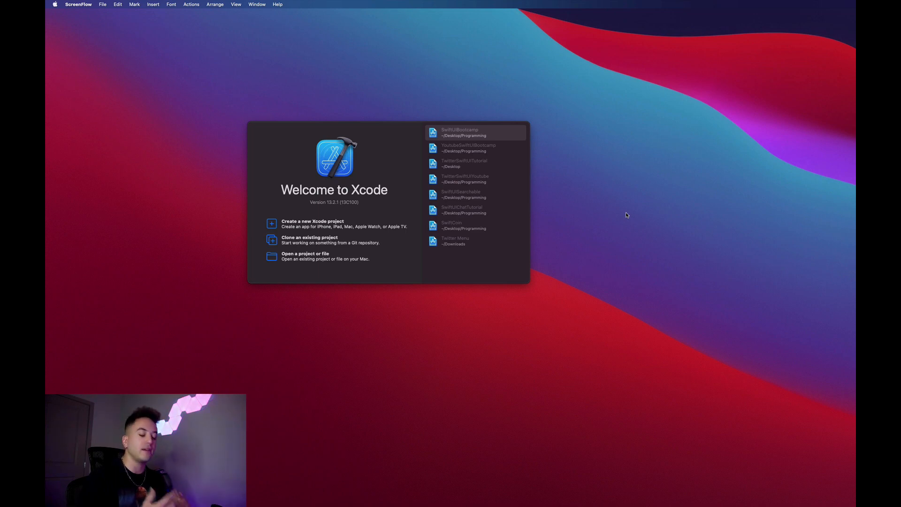
key(cmd+space)
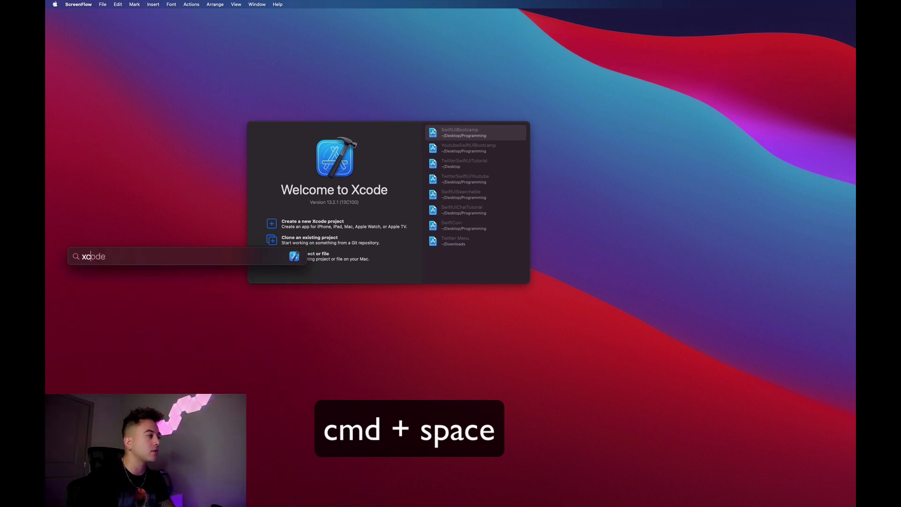
text(Xcode)
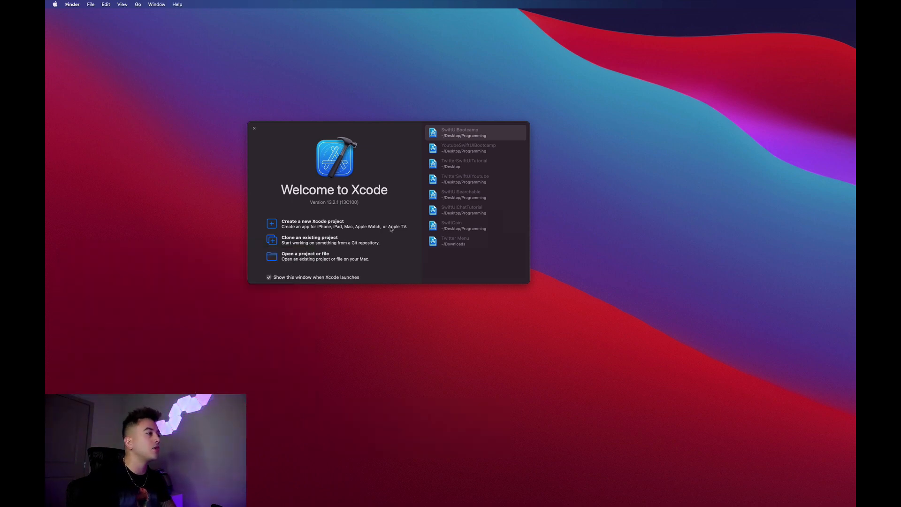
mouse_move(319, 226)
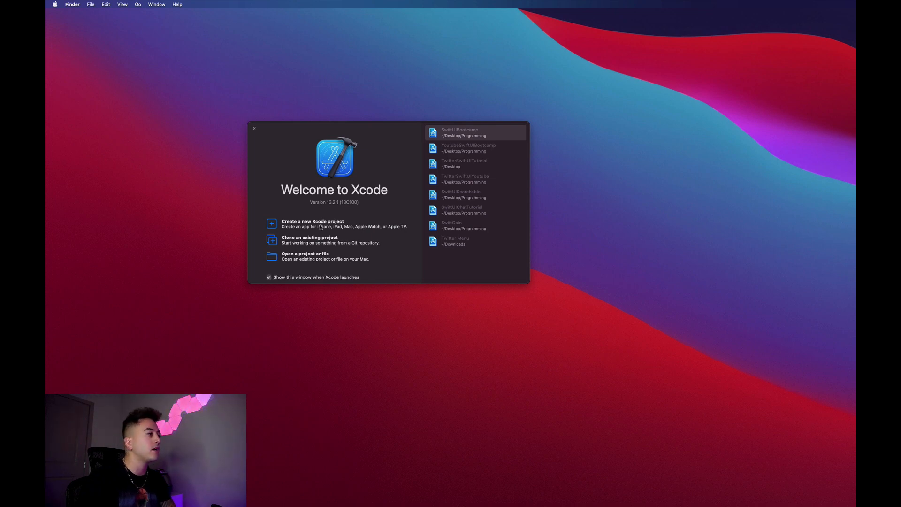
click(312, 223)
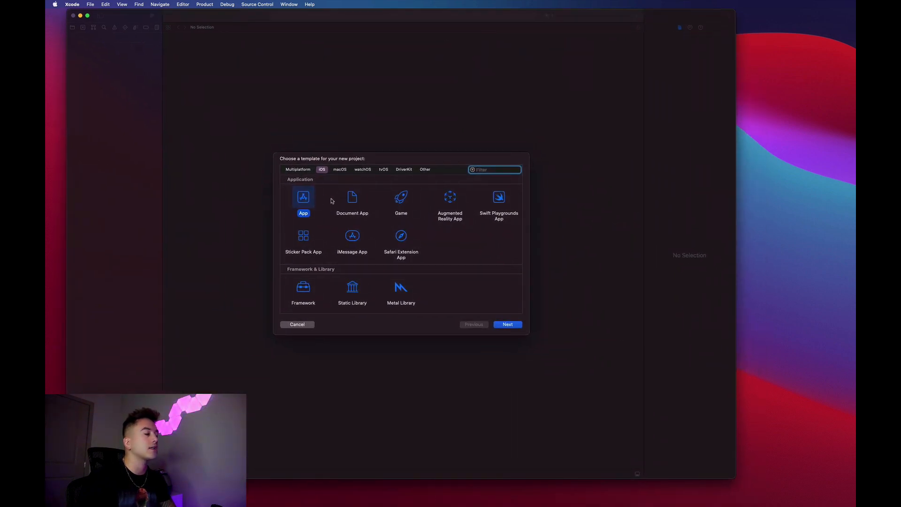
mouse_move(324, 198)
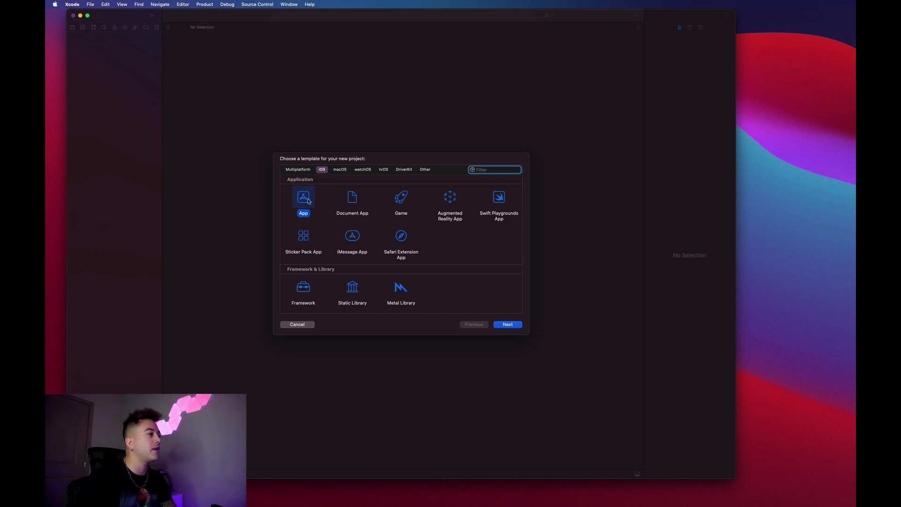
Create the iOS App project 'Bootcamp' in Programming, replacing the existing Bootcamp folder
click(507, 324)
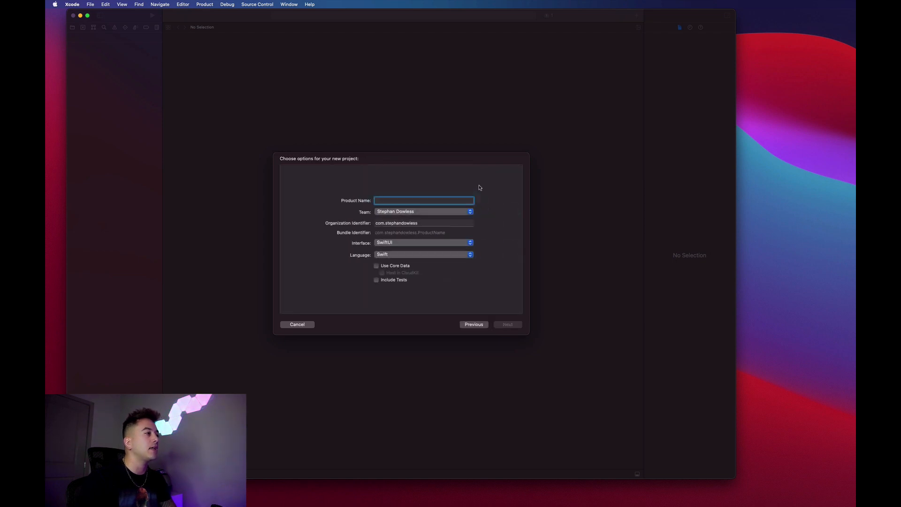
text(Bootcamp)
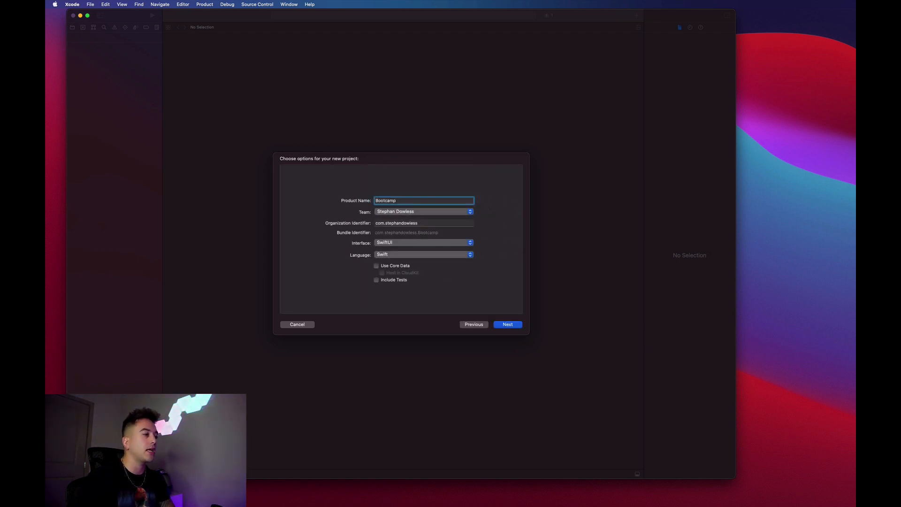
click(507, 324)
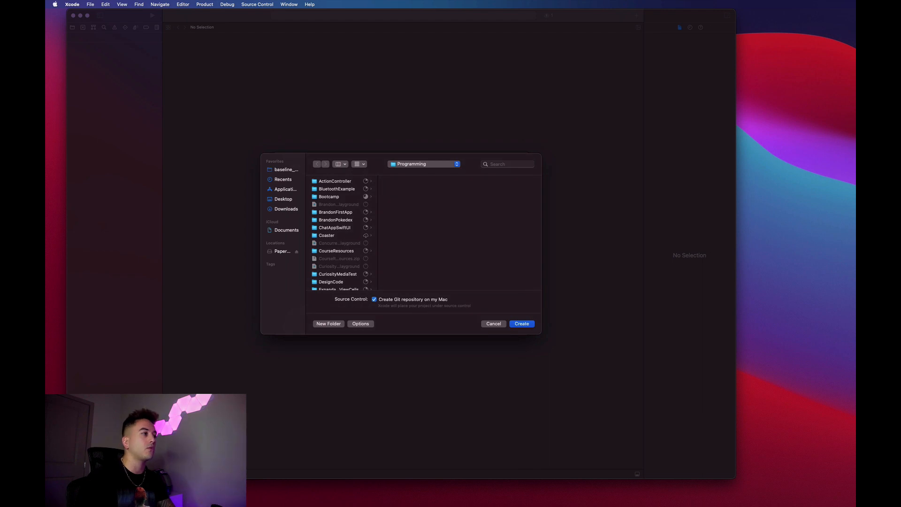
click(521, 324)
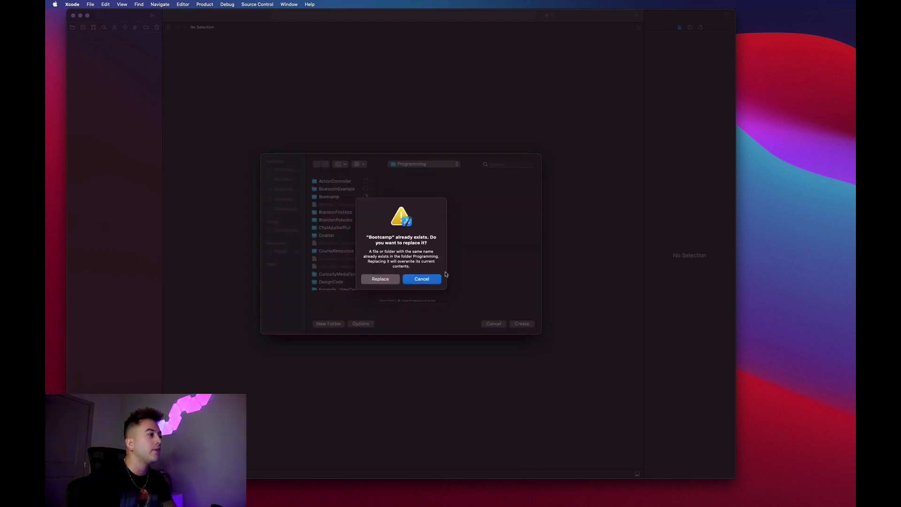
click(422, 279)
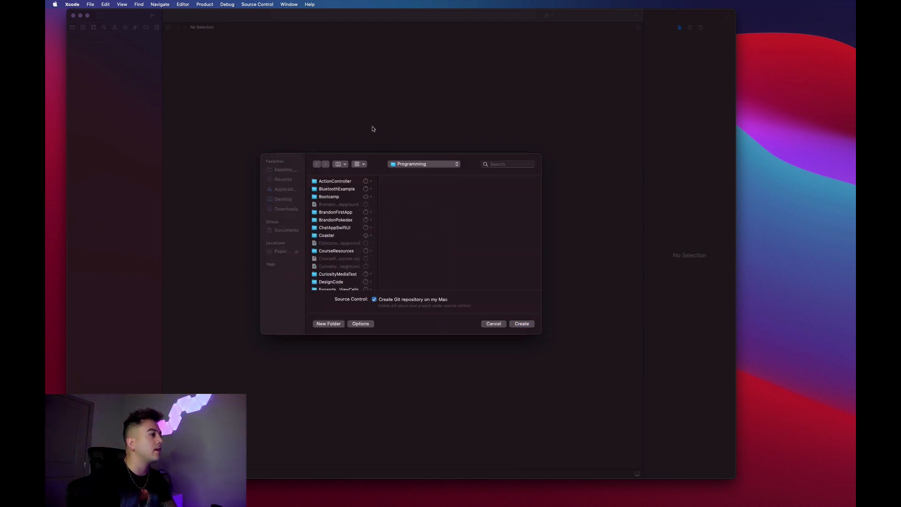
mouse_move(276, 99)
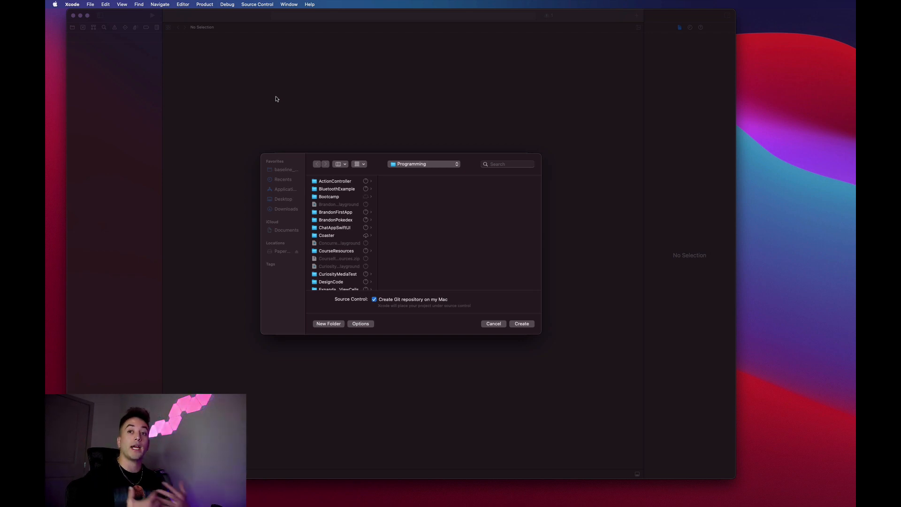
click(520, 323)
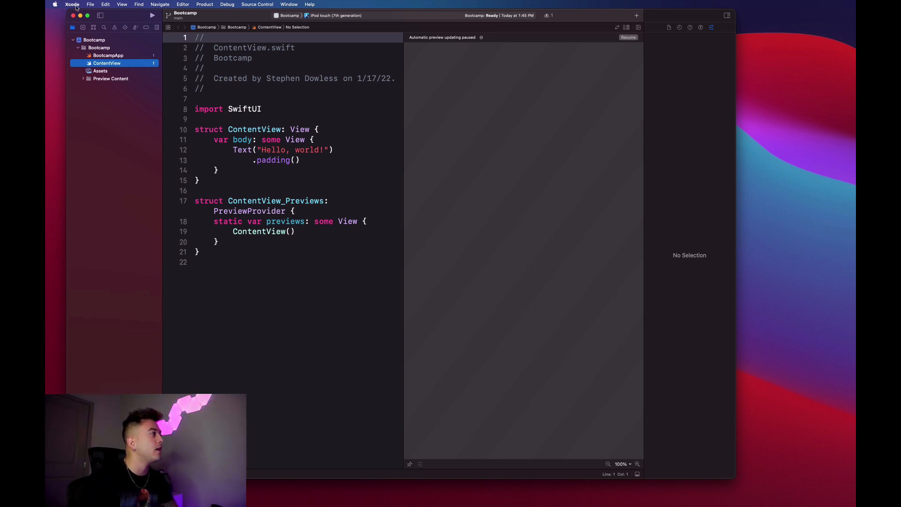
click(72, 5)
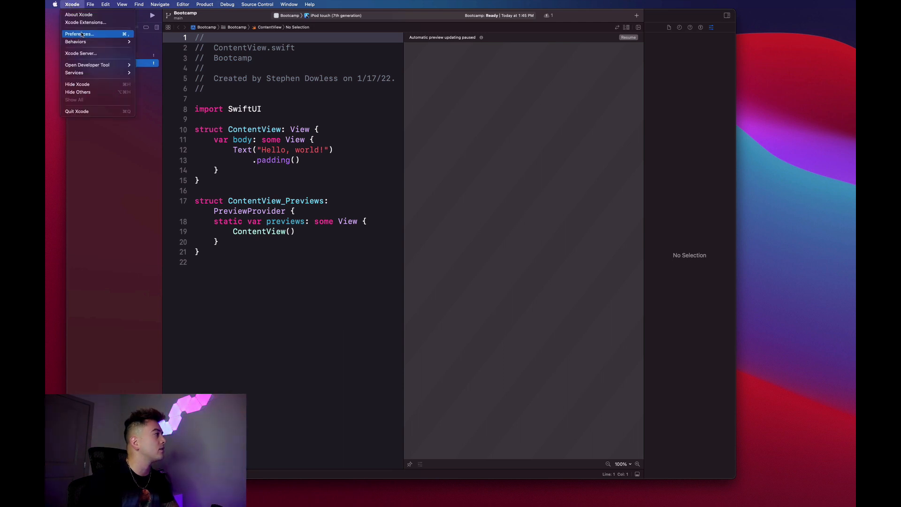
click(79, 33)
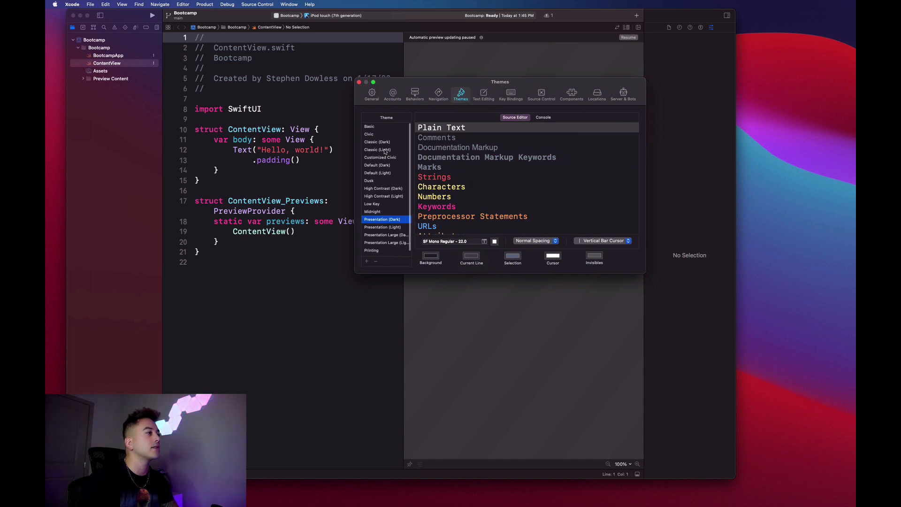
click(380, 158)
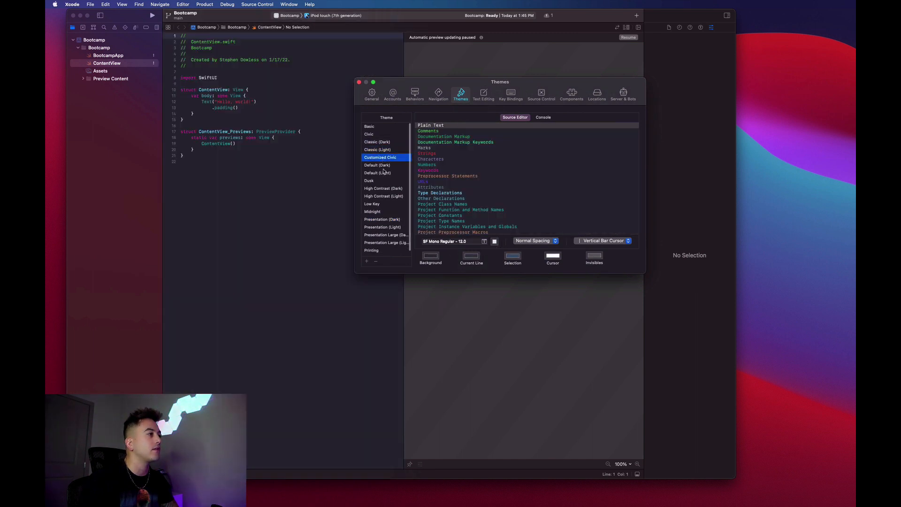
click(381, 220)
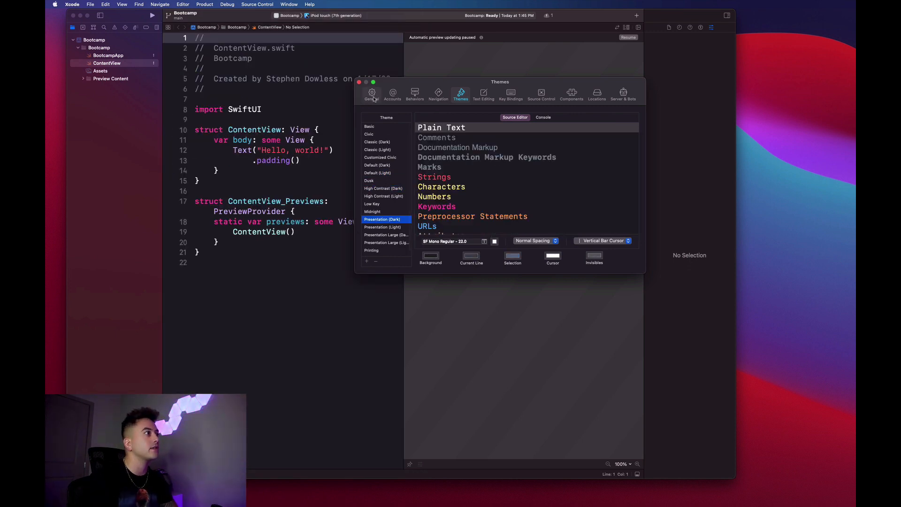
click(359, 82)
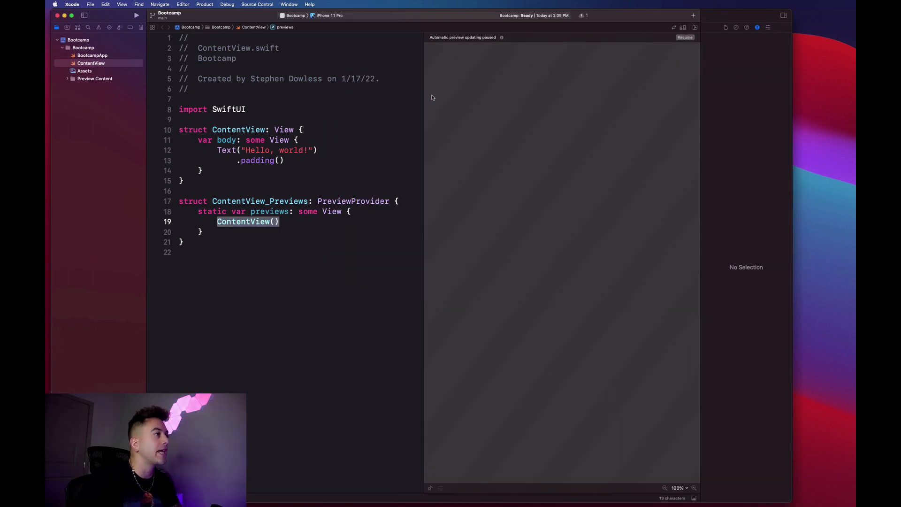
mouse_move(111, 122)
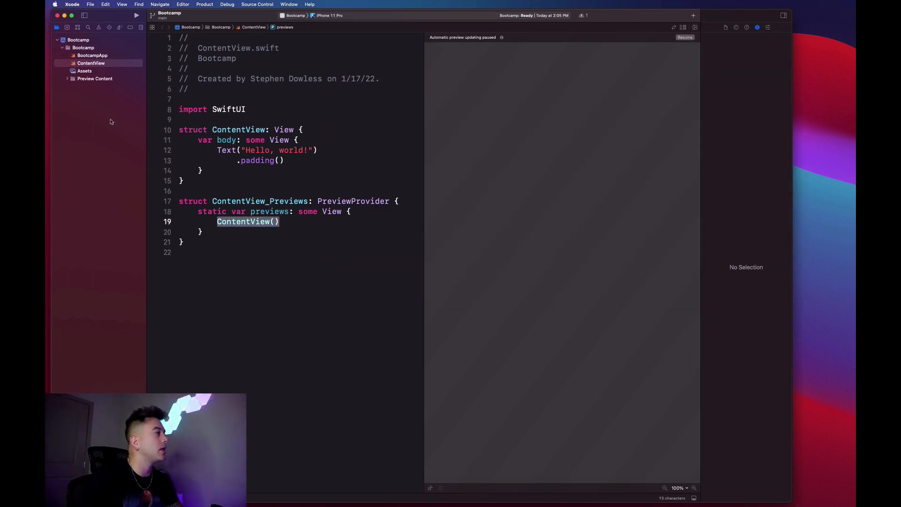
mouse_move(117, 61)
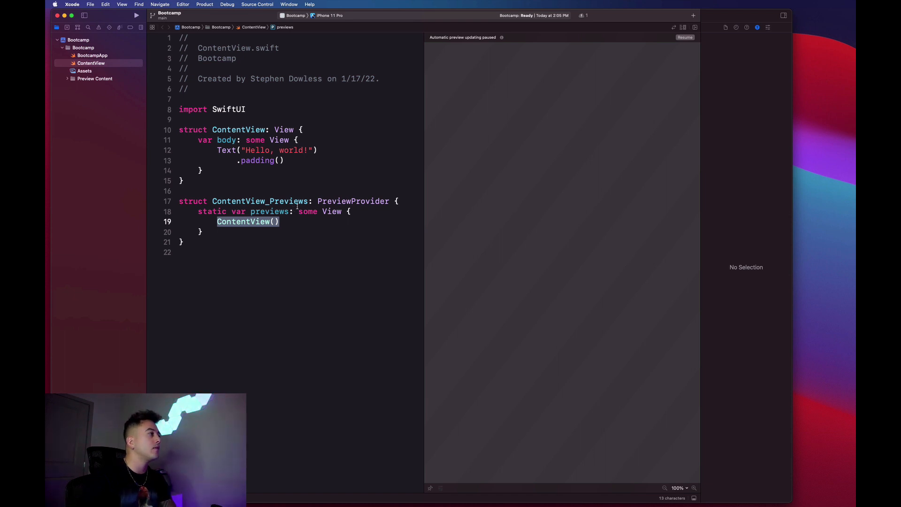
key(cmd+a)
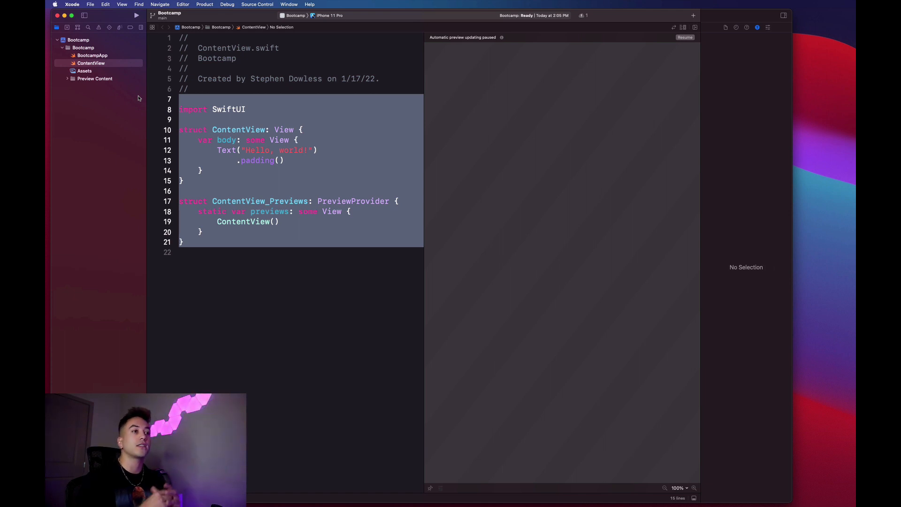
mouse_move(554, 79)
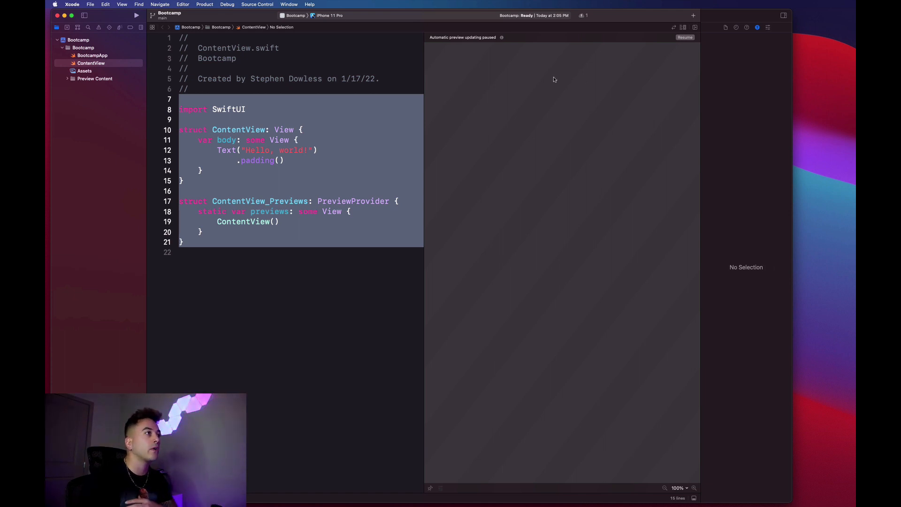
mouse_move(704, 157)
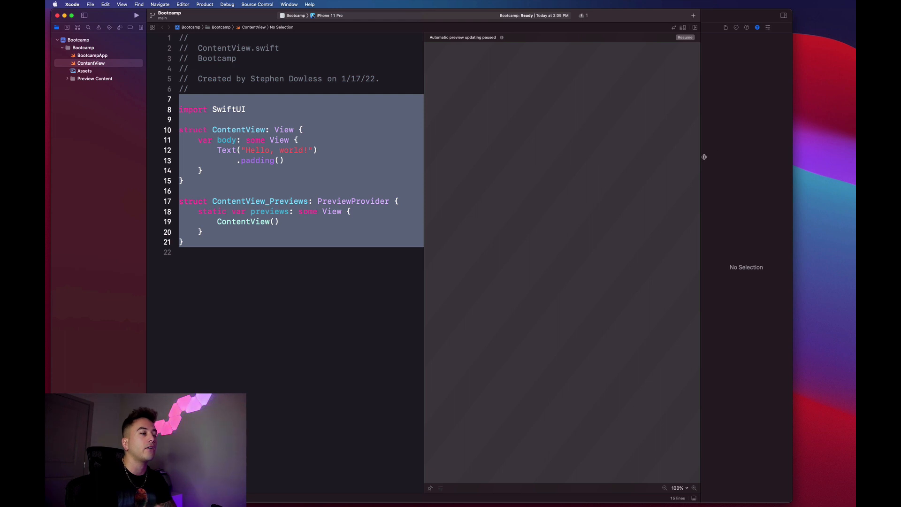
Resume the canvas preview to render 'Hello, world!' on an iPhone 12 Pro
click(685, 37)
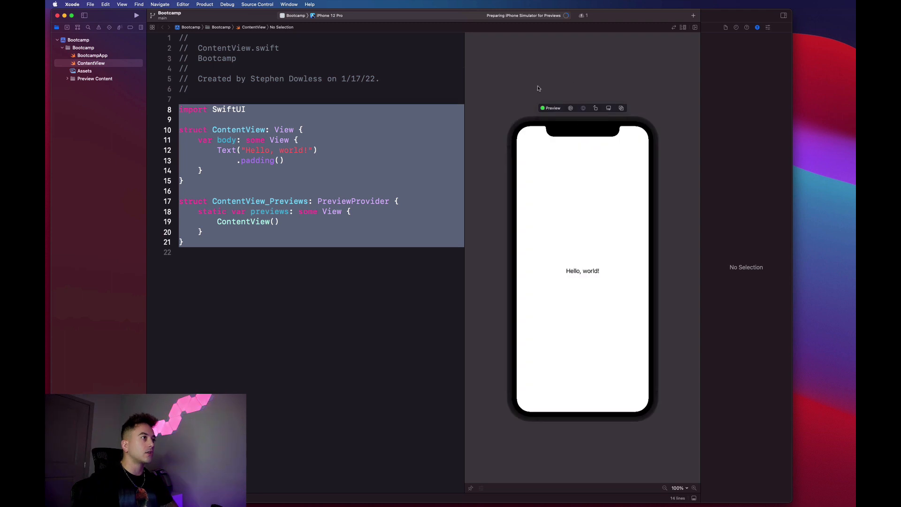
mouse_move(501, 167)
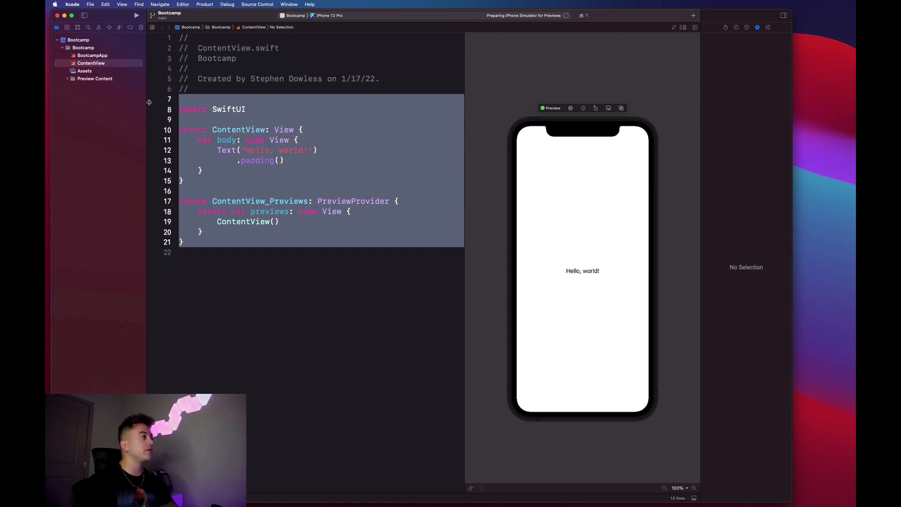
mouse_move(428, 130)
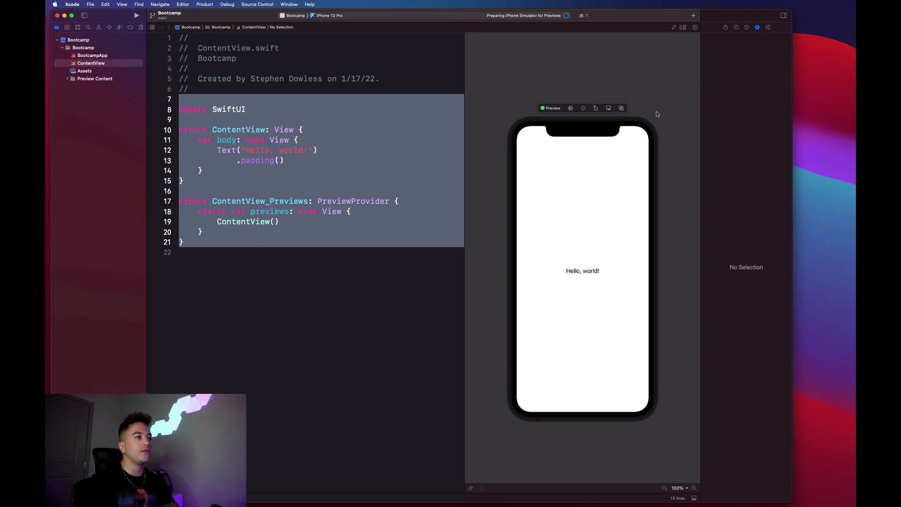
mouse_move(498, 177)
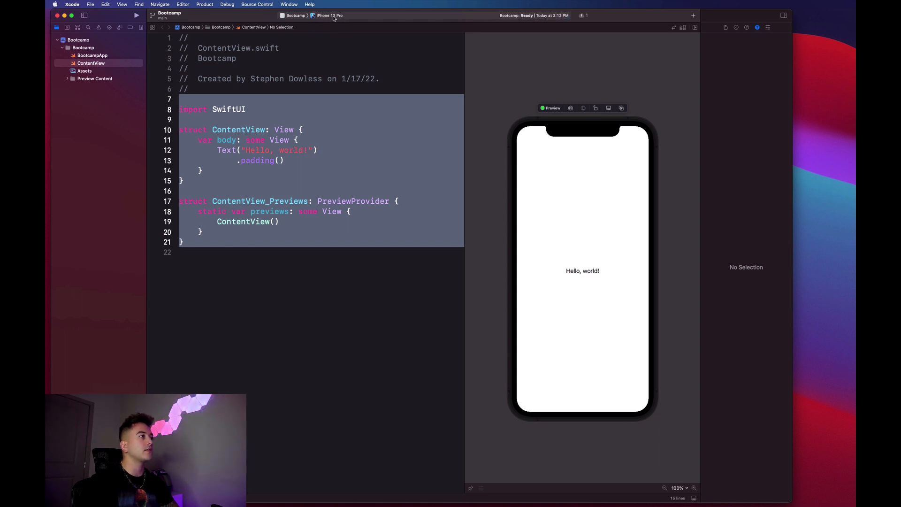
click(327, 16)
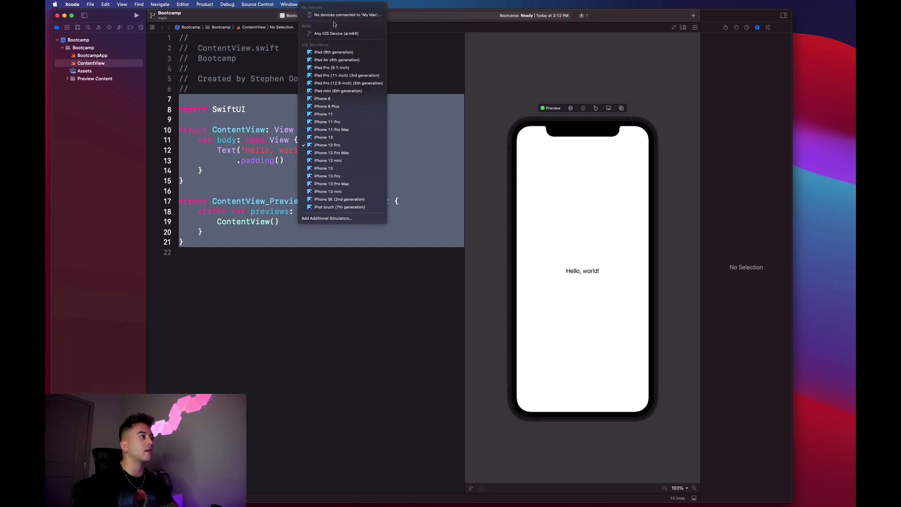
mouse_move(330, 67)
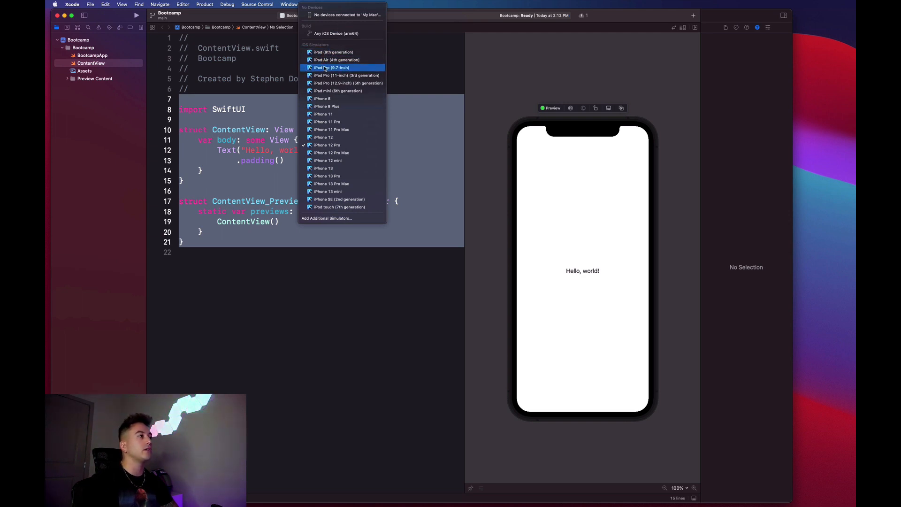
mouse_move(323, 114)
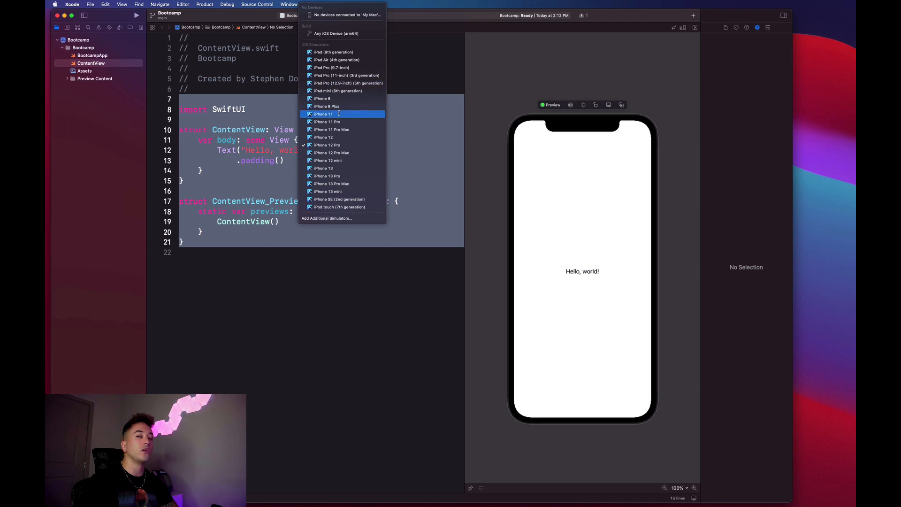
mouse_move(343, 137)
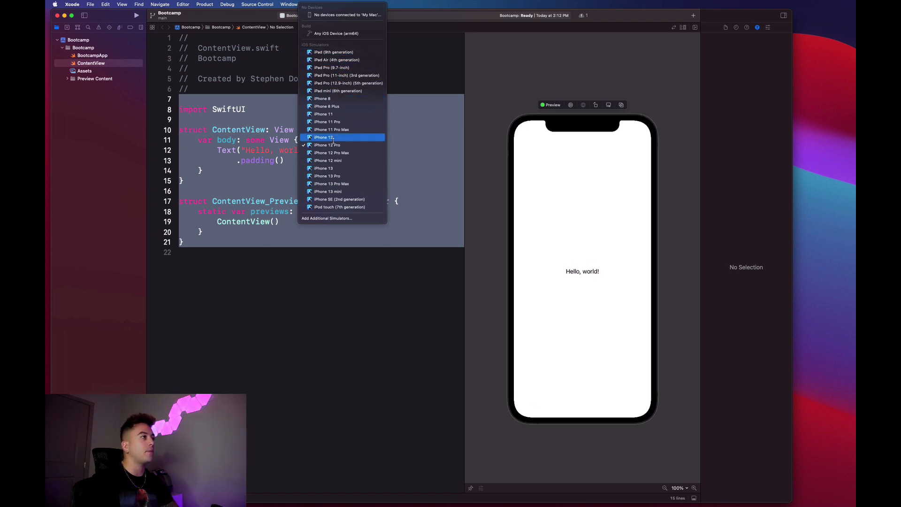
mouse_move(327, 107)
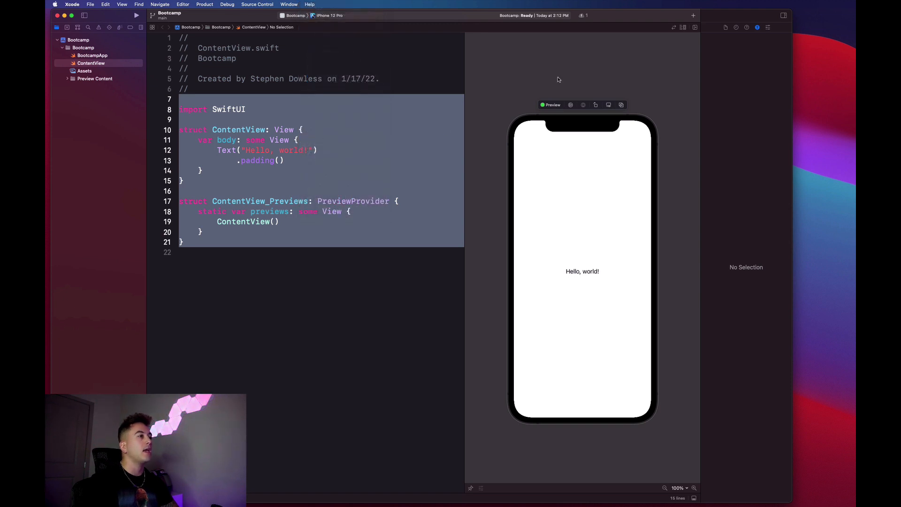
mouse_move(504, 363)
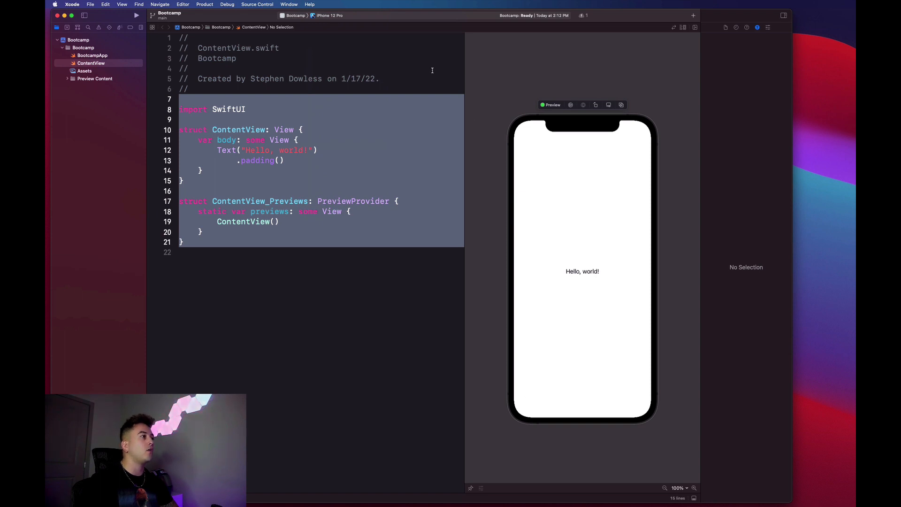
mouse_move(341, 92)
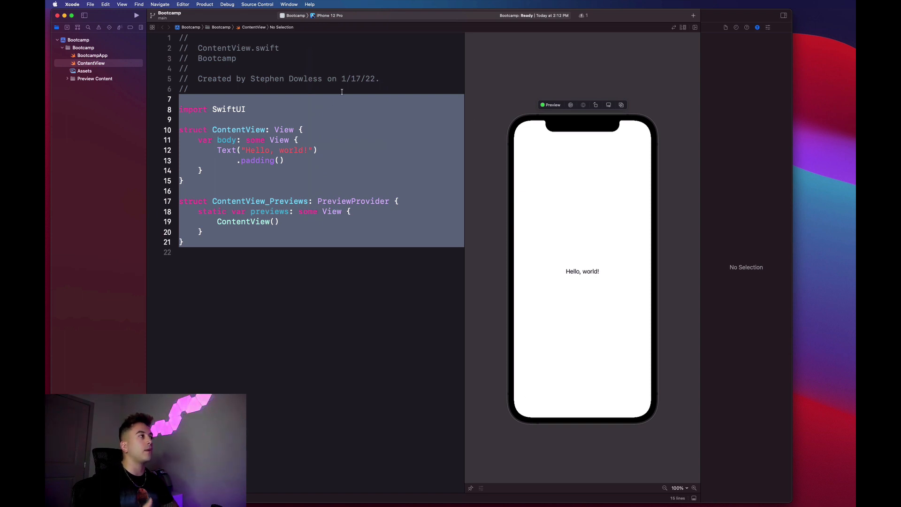
mouse_move(667, 104)
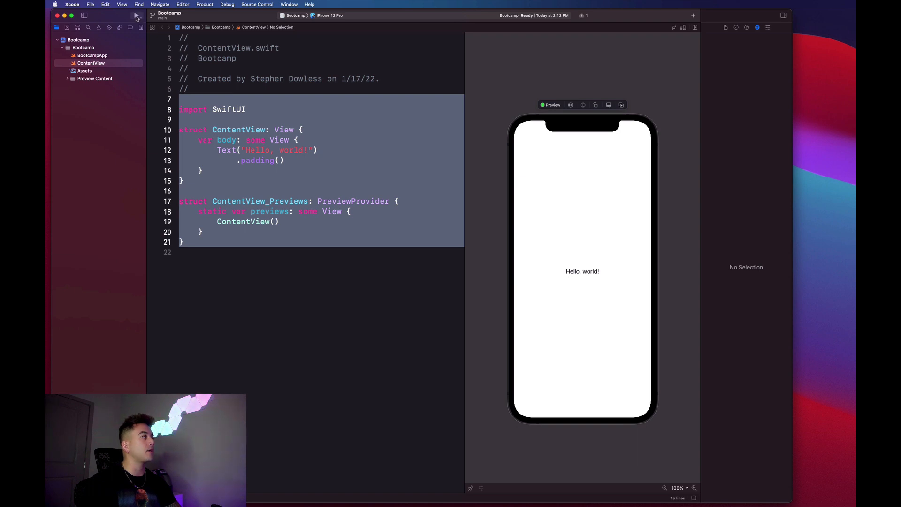
mouse_move(135, 16)
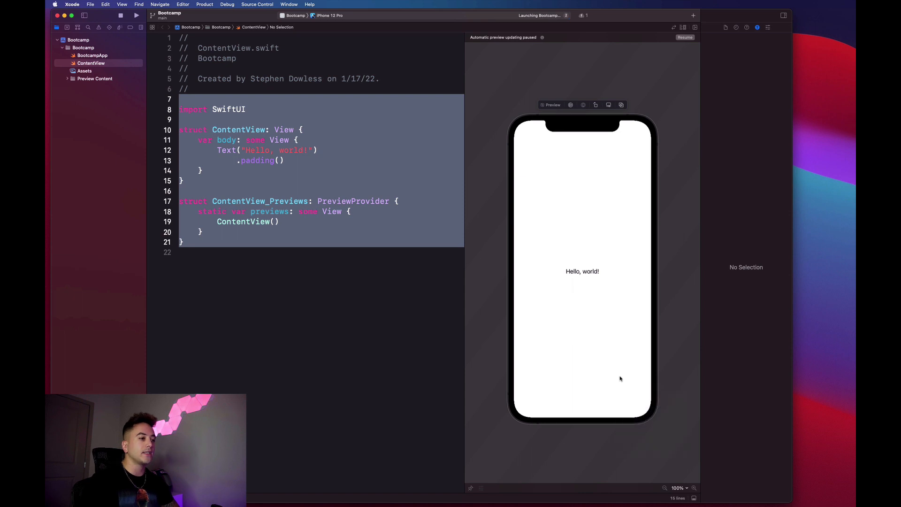
mouse_move(682, 408)
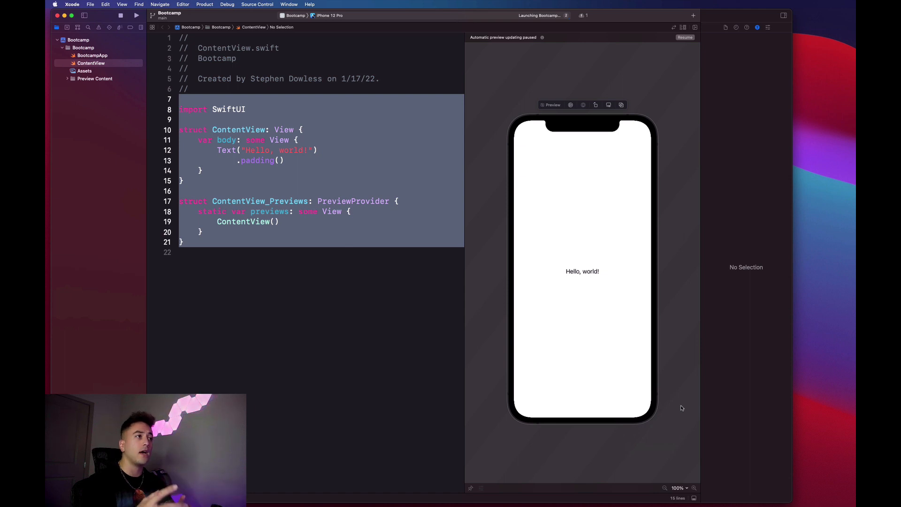
mouse_move(377, 256)
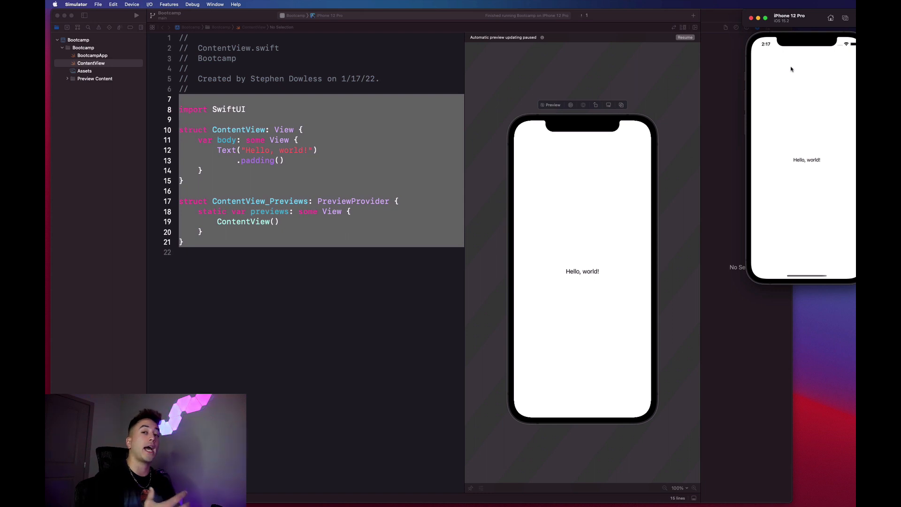
mouse_move(747, 68)
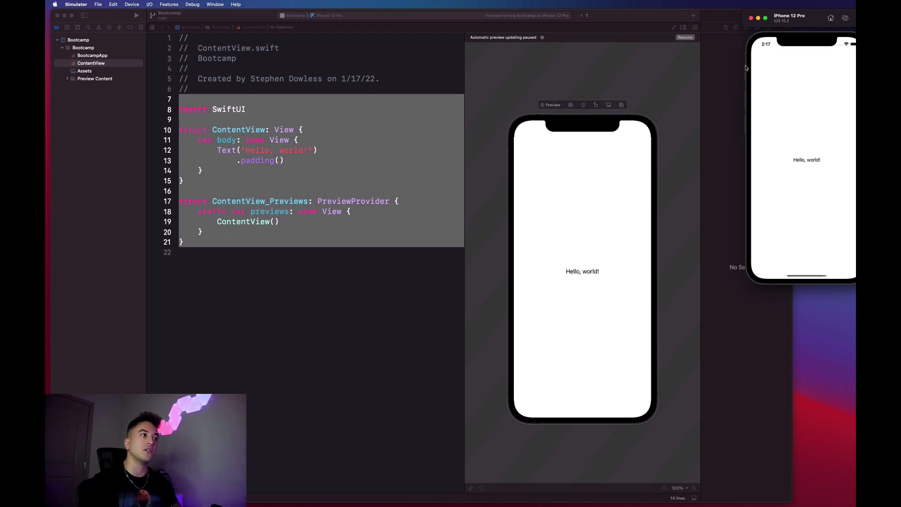
mouse_move(680, 128)
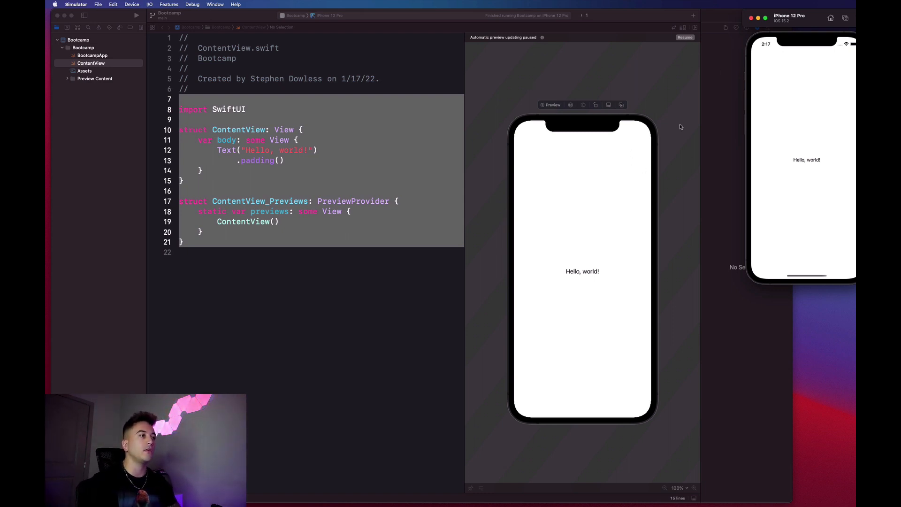
mouse_move(633, 185)
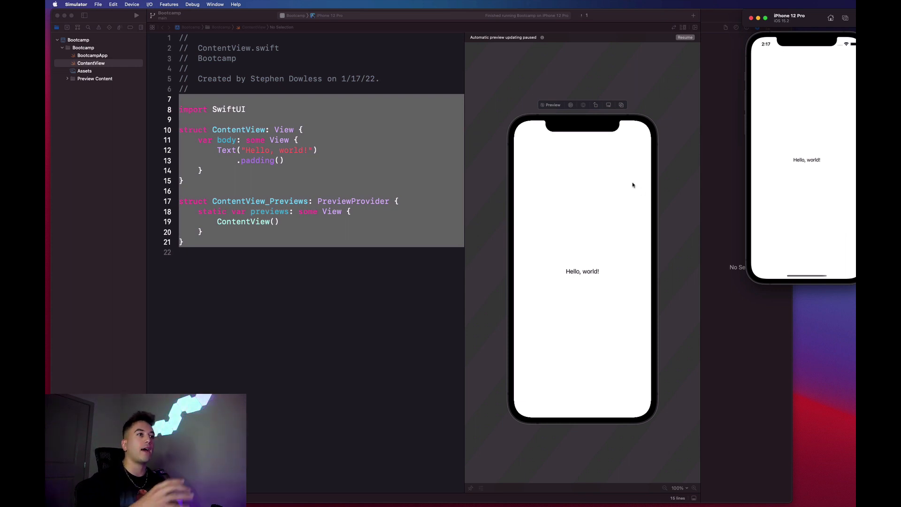
mouse_move(660, 128)
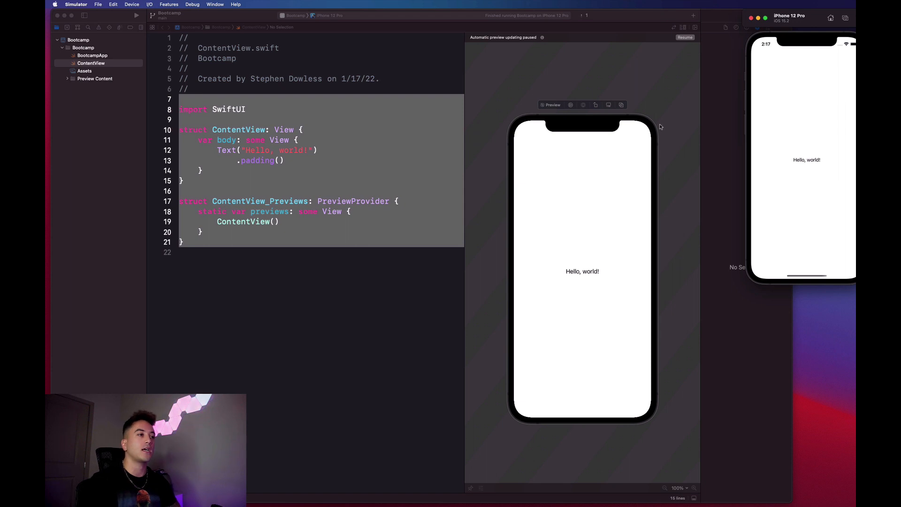
mouse_move(341, 150)
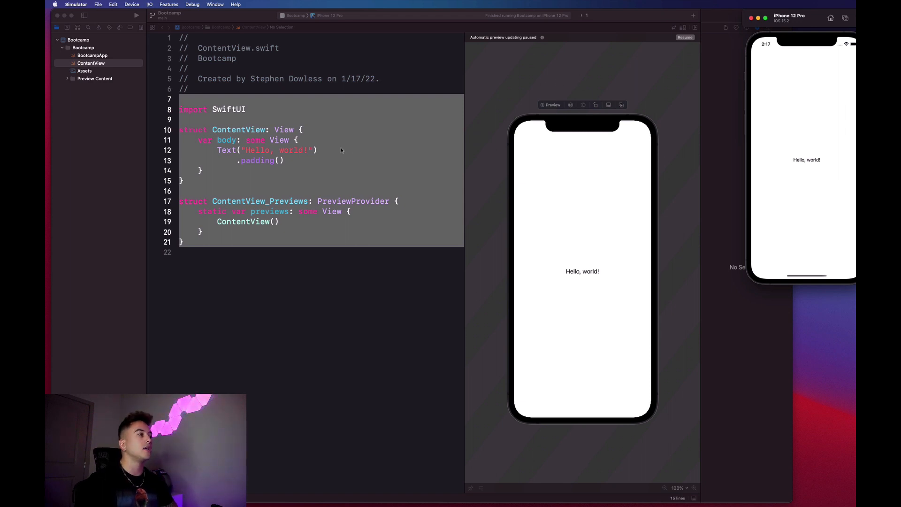